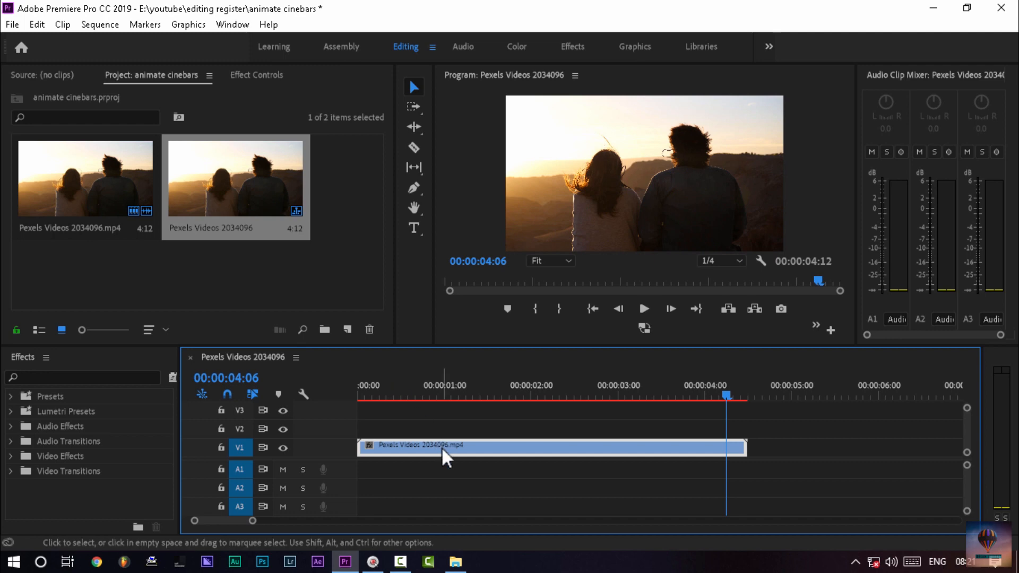
pyautogui.moveTo(444, 453)
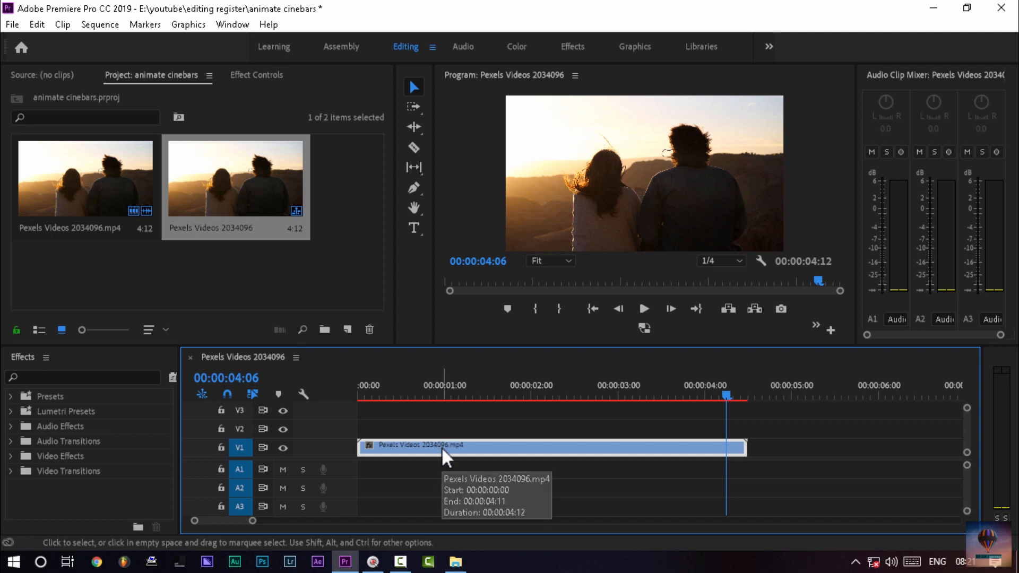
pyautogui.moveTo(446, 456)
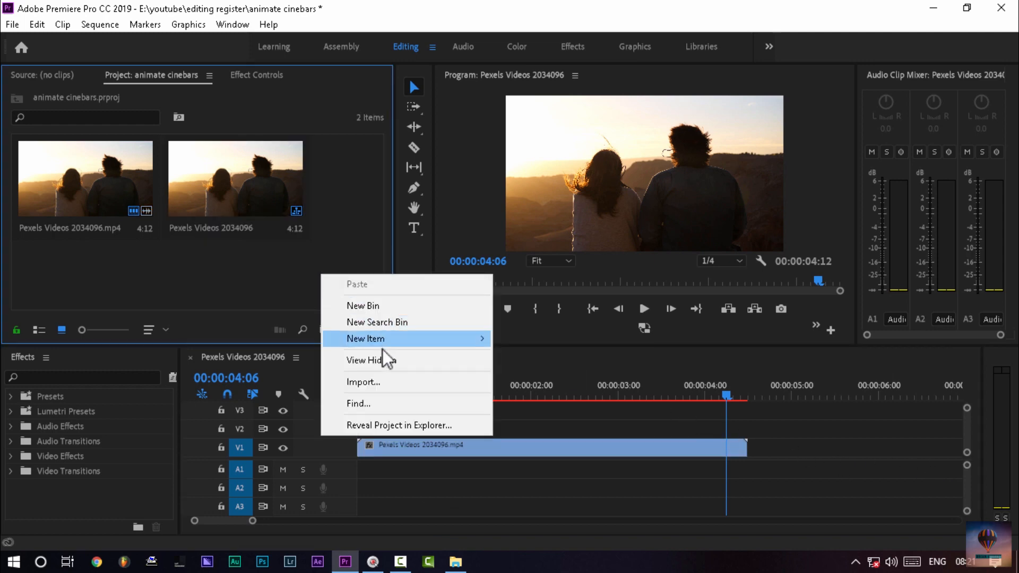
# - Create a new Adjustment Layer from the Project panel's New Item options
pyautogui.click(279, 265)
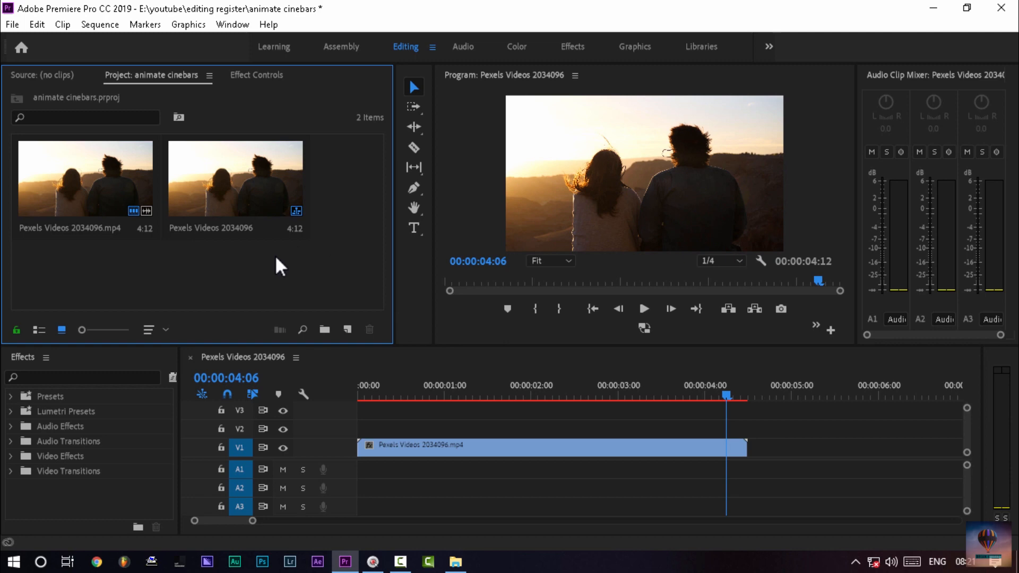
pyautogui.moveTo(478, 462)
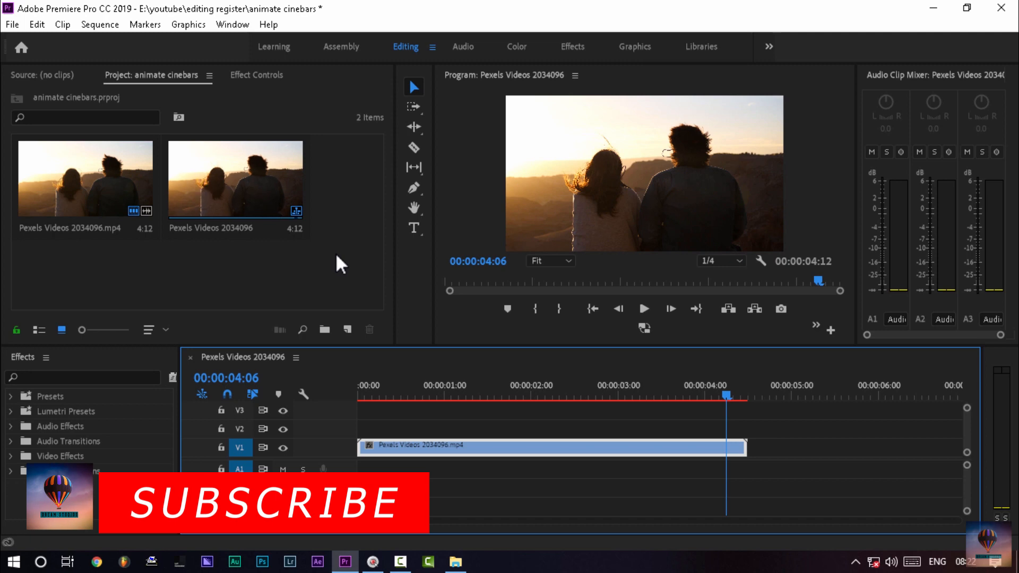
pyautogui.rightClick(341, 263)
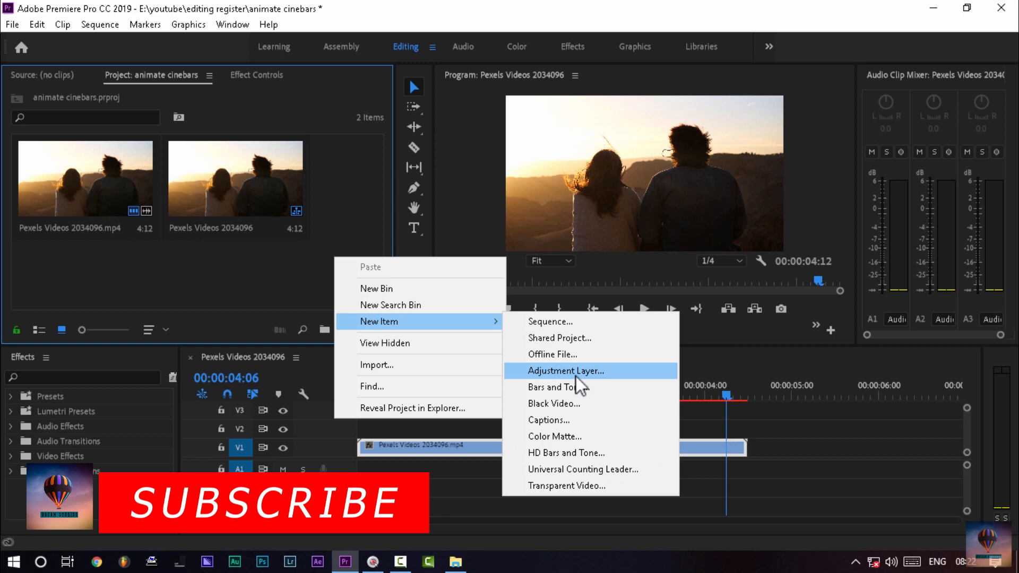
pyautogui.click(565, 370)
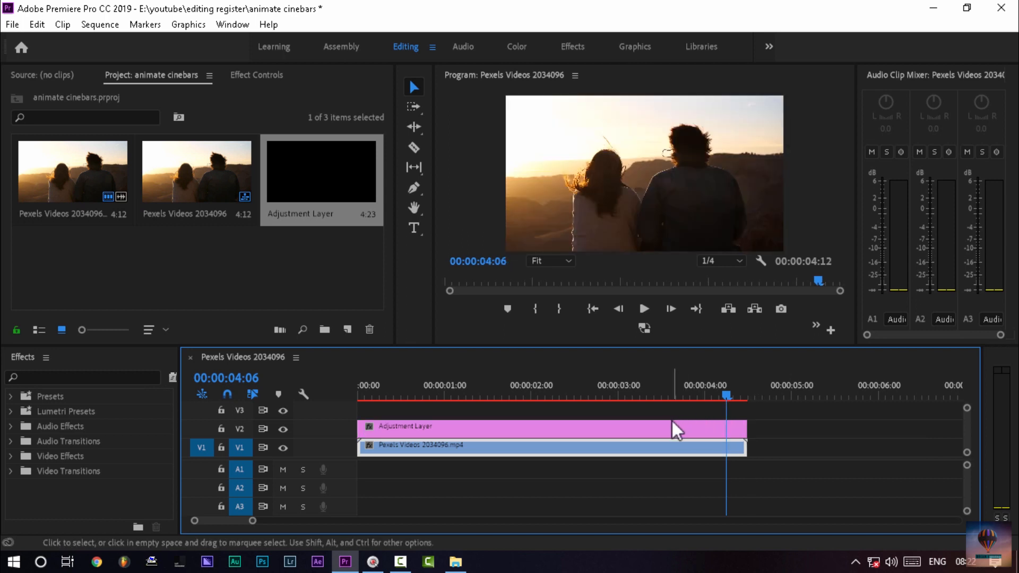
# - Search the Effects list for 'crop'
pyautogui.click(78, 377)
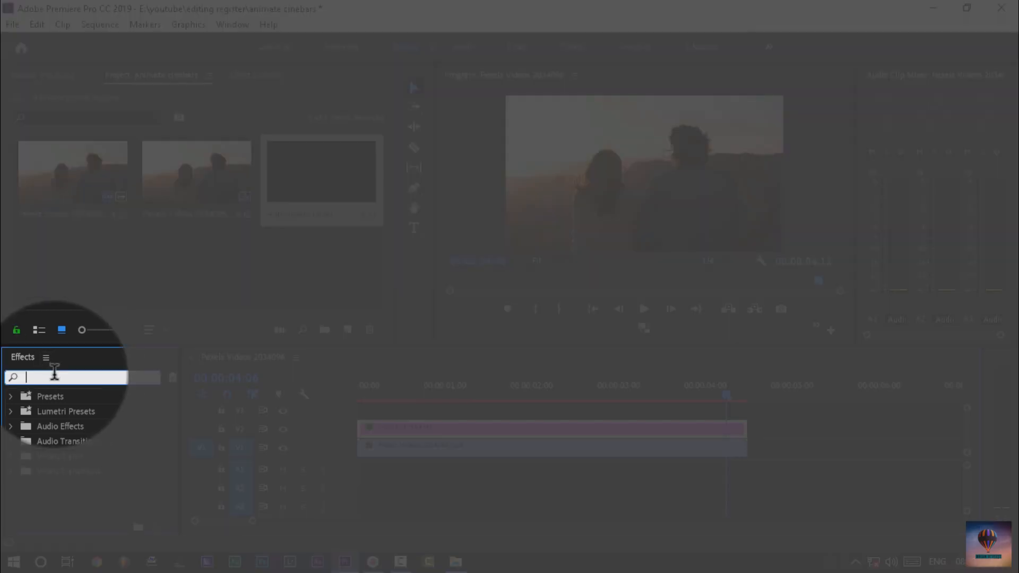
pyautogui.write('crop')
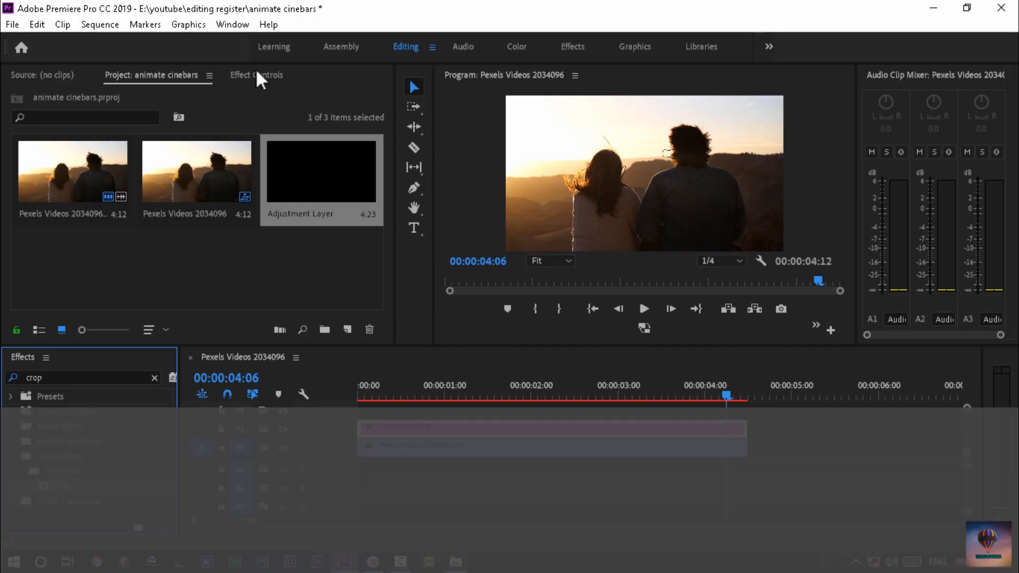
# - Set the adjustment layer's Crop Top amount to 11.5%
pyautogui.click(255, 74)
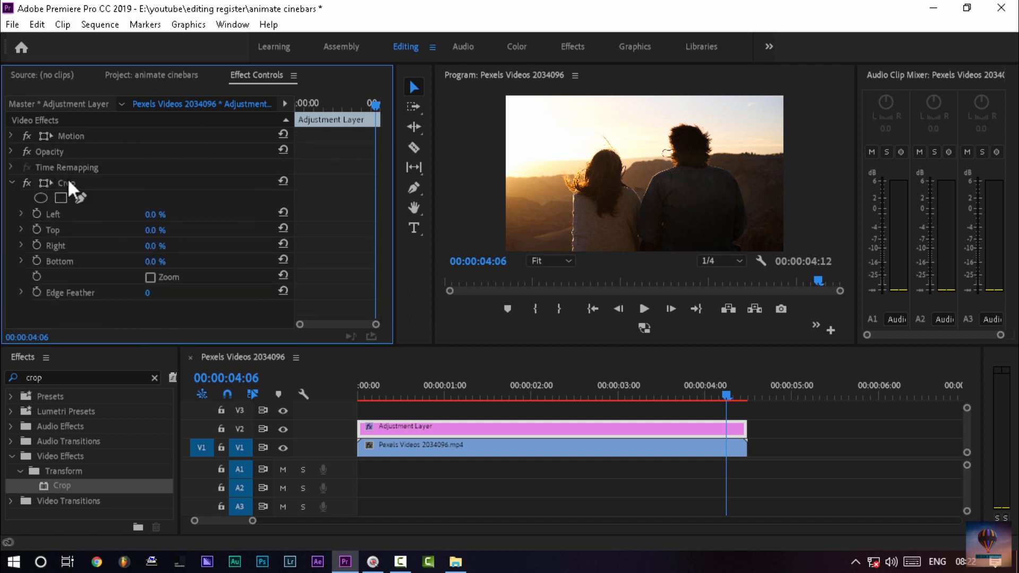
pyautogui.doubleClick(155, 229)
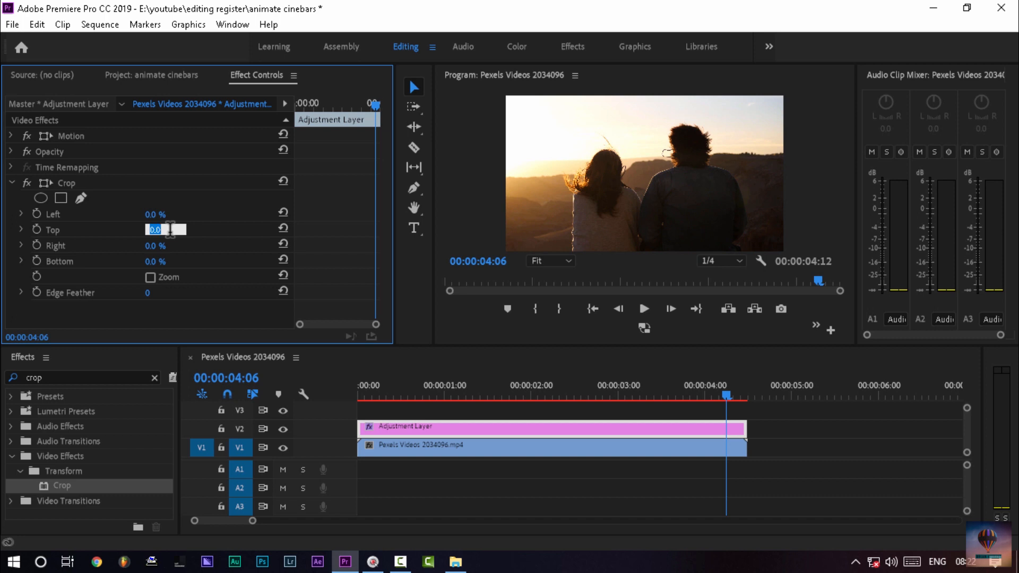
pyautogui.write('11.5 %')
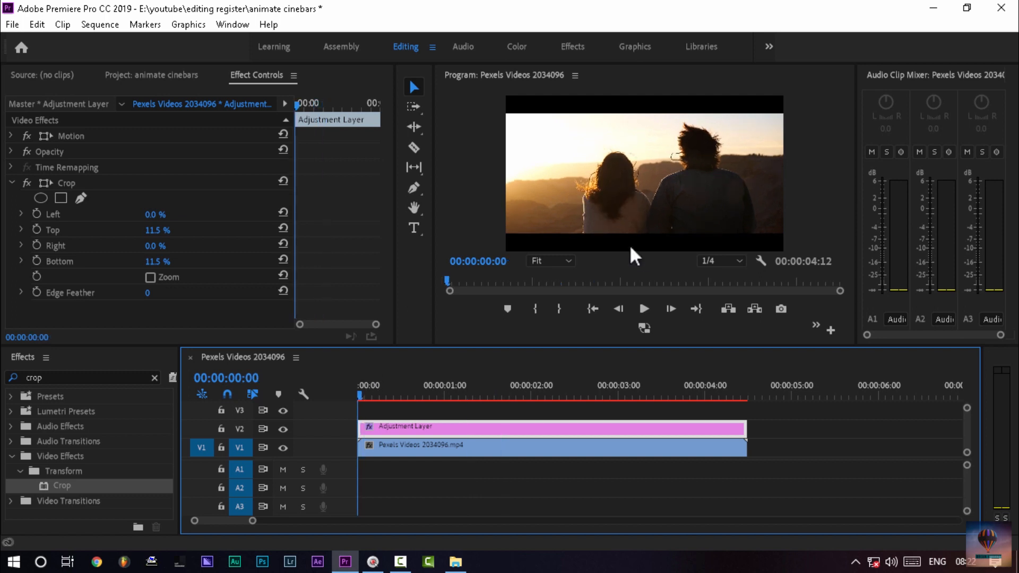
pyautogui.moveTo(890, 523)
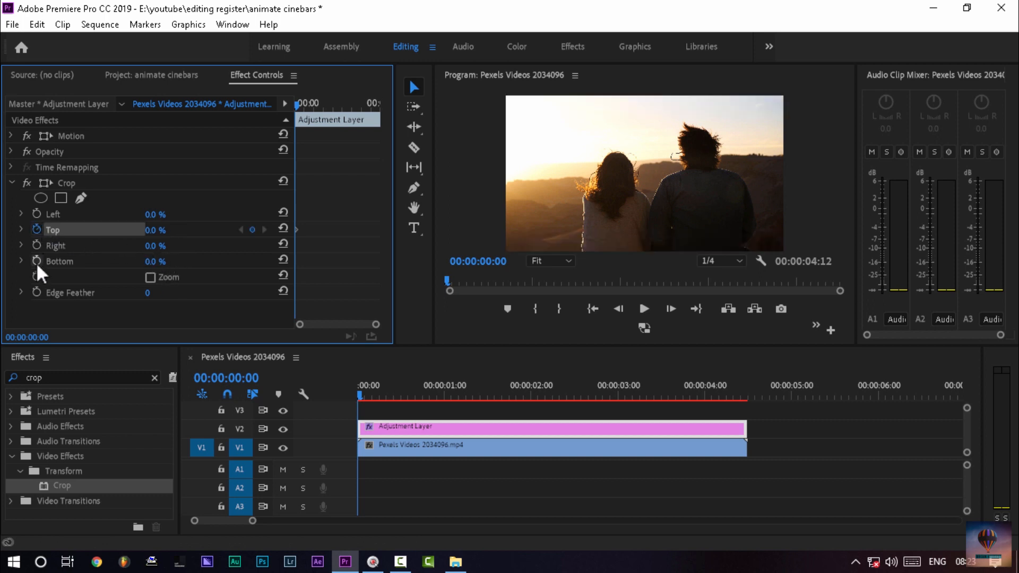
# - Keyframe the Bottom crop and raise the Top crop at 8 frames in to form a black bar
pyautogui.click(59, 261)
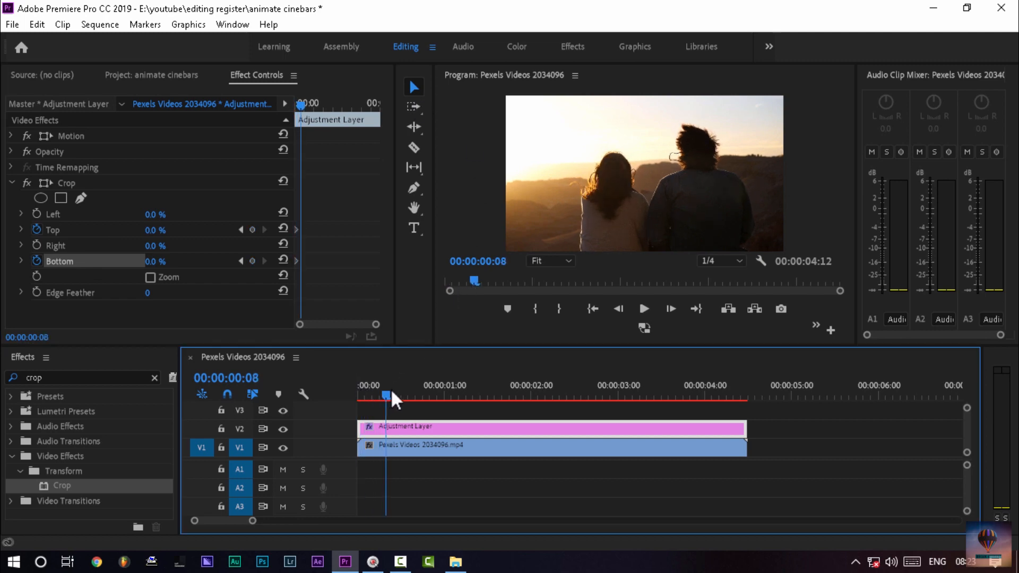
pyautogui.click(407, 395)
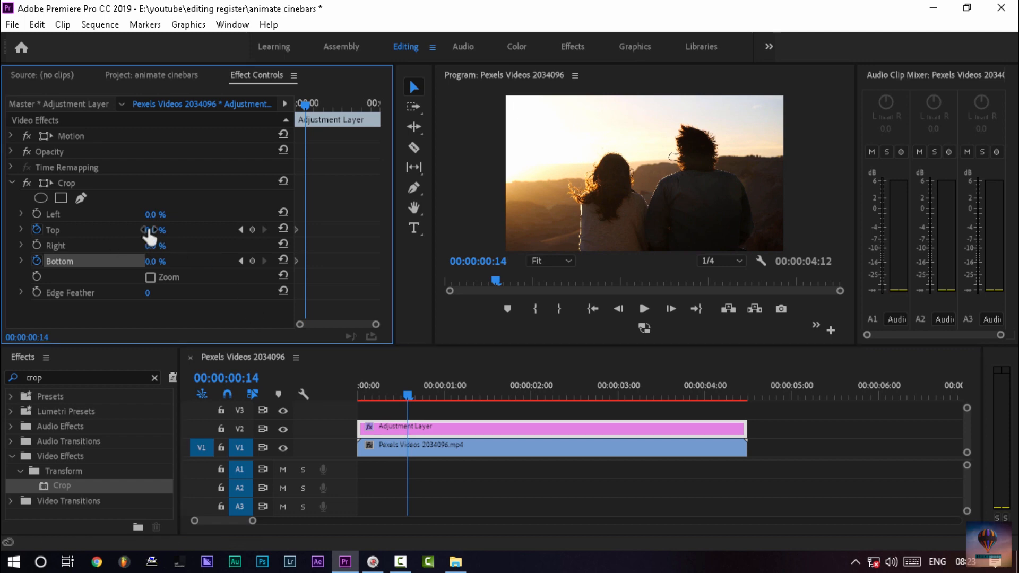
pyautogui.moveTo(155, 229); pyautogui.dragTo(155, 221)
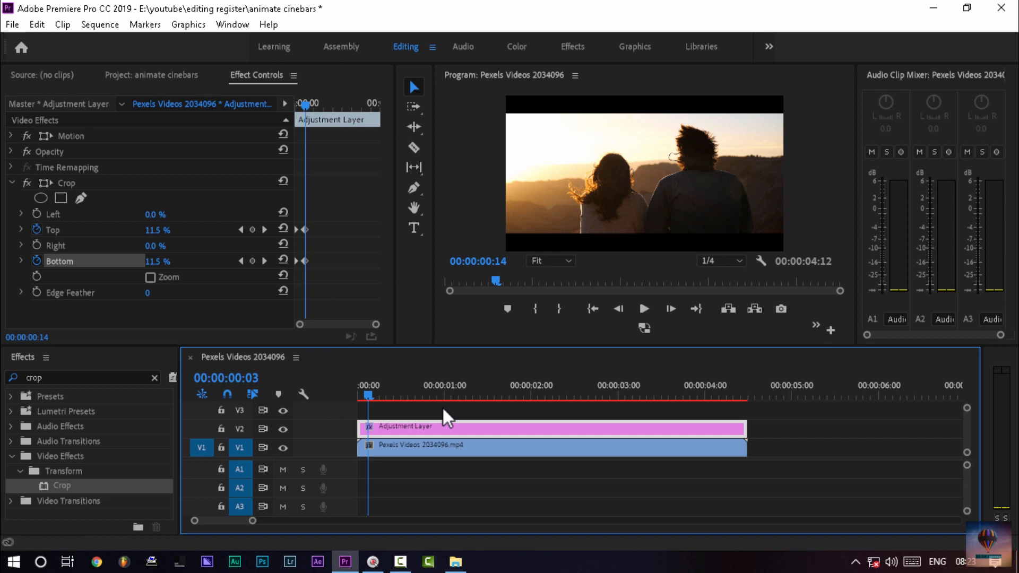
pyautogui.click(710, 395)
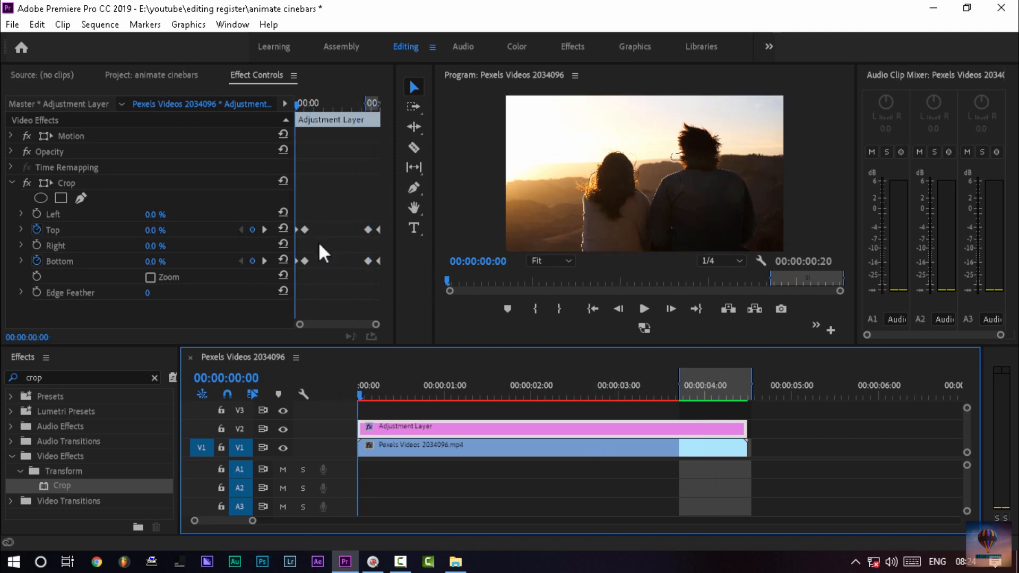
pyautogui.moveTo(382, 288)
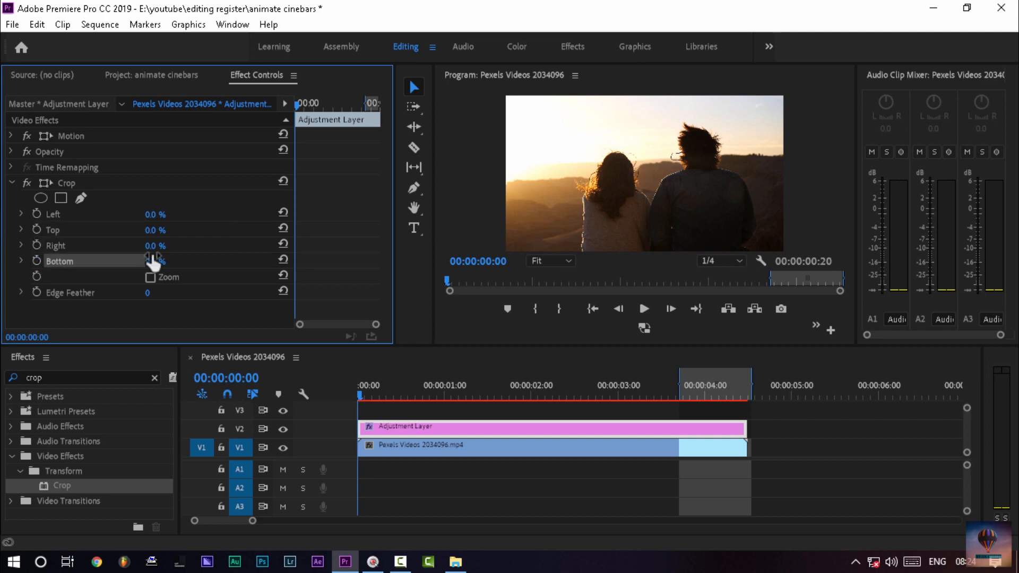
# - Animate the Top crop, setting it to 11.5% at 9 frames in
pyautogui.click(155, 229)
pyautogui.write('50')
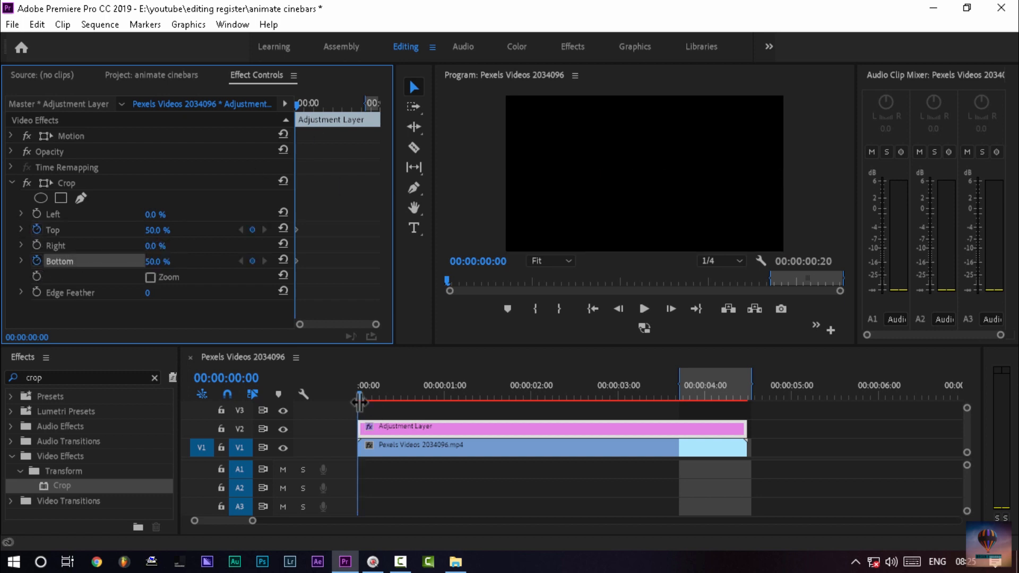
pyautogui.click(375, 395)
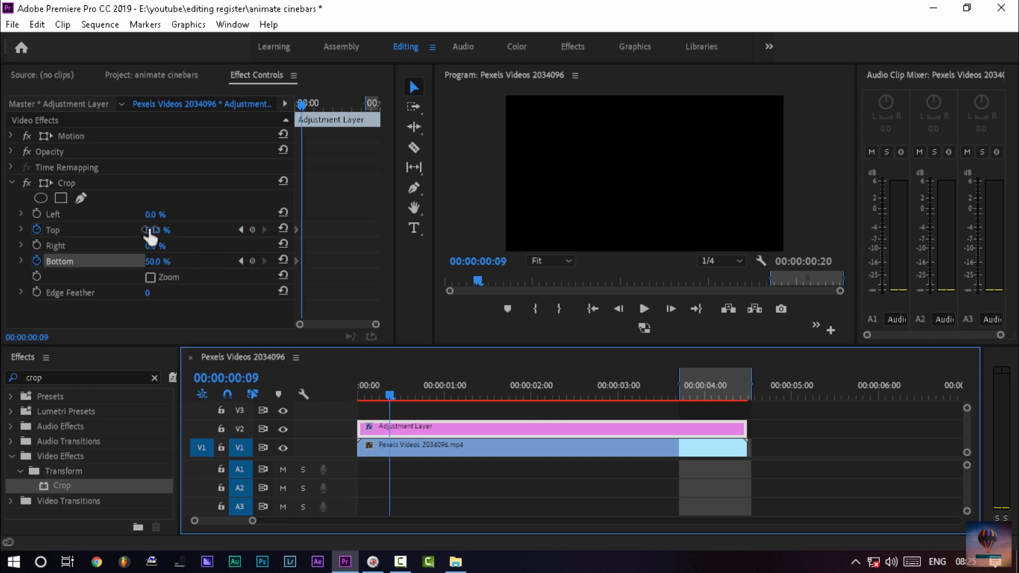
pyautogui.doubleClick(157, 230)
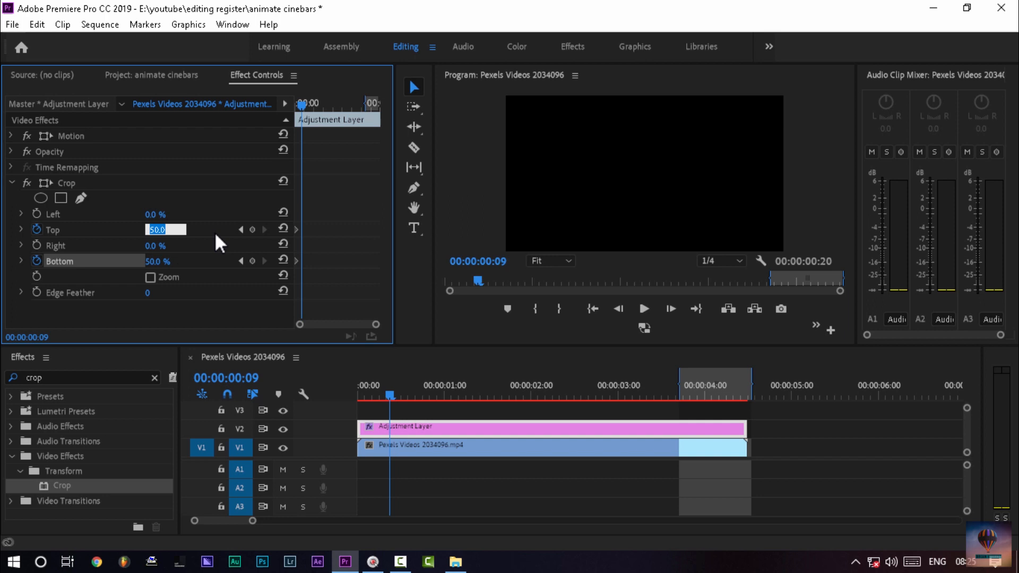
pyautogui.write('1')
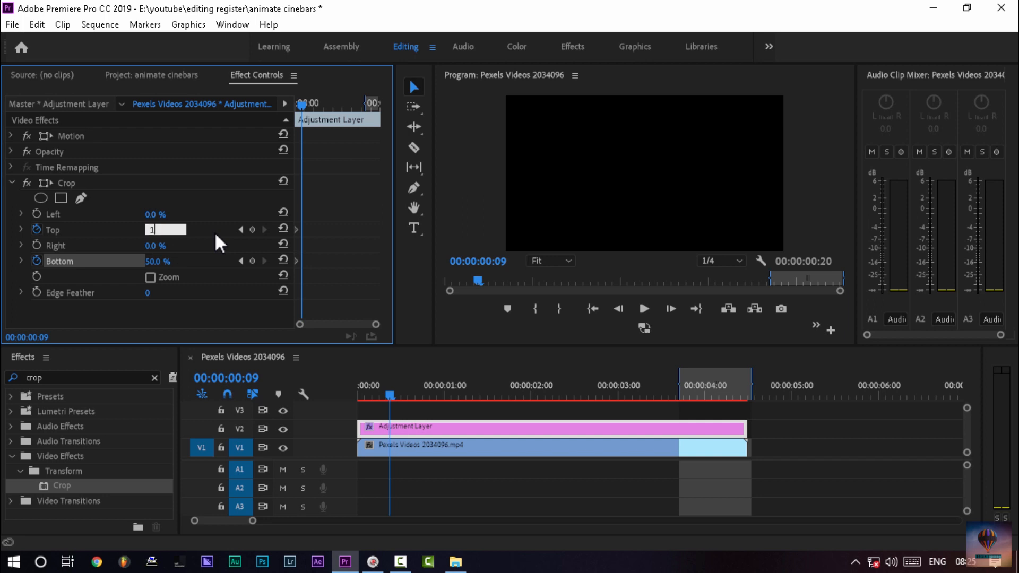
pyautogui.write('11.5 %')
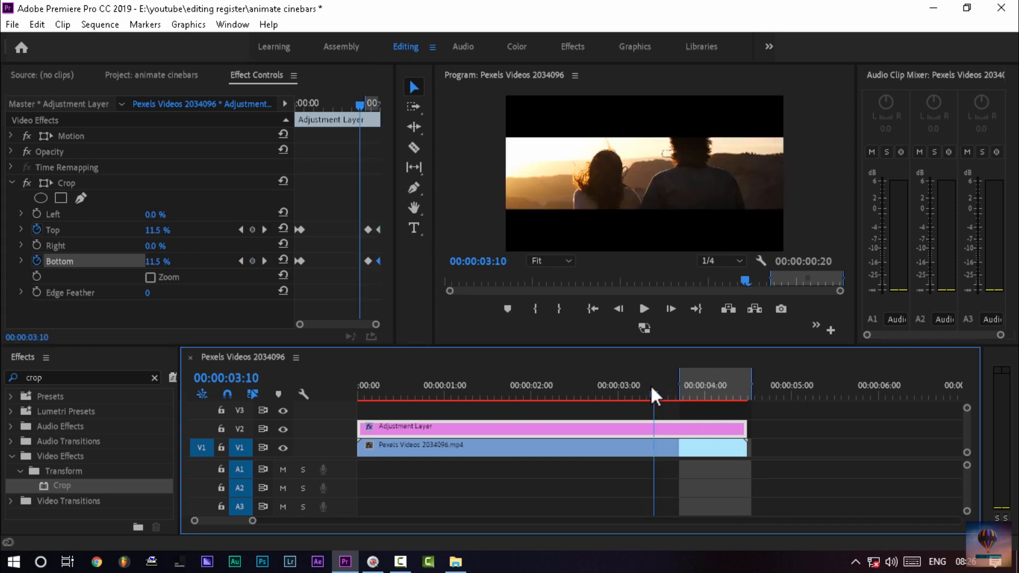
pyautogui.click(683, 395)
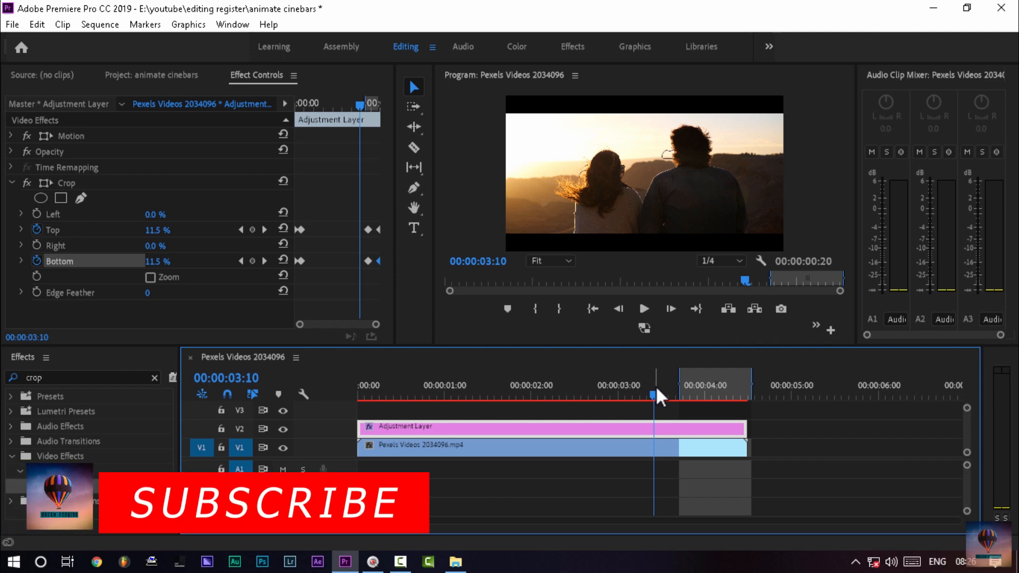
pyautogui.moveTo(643, 165)
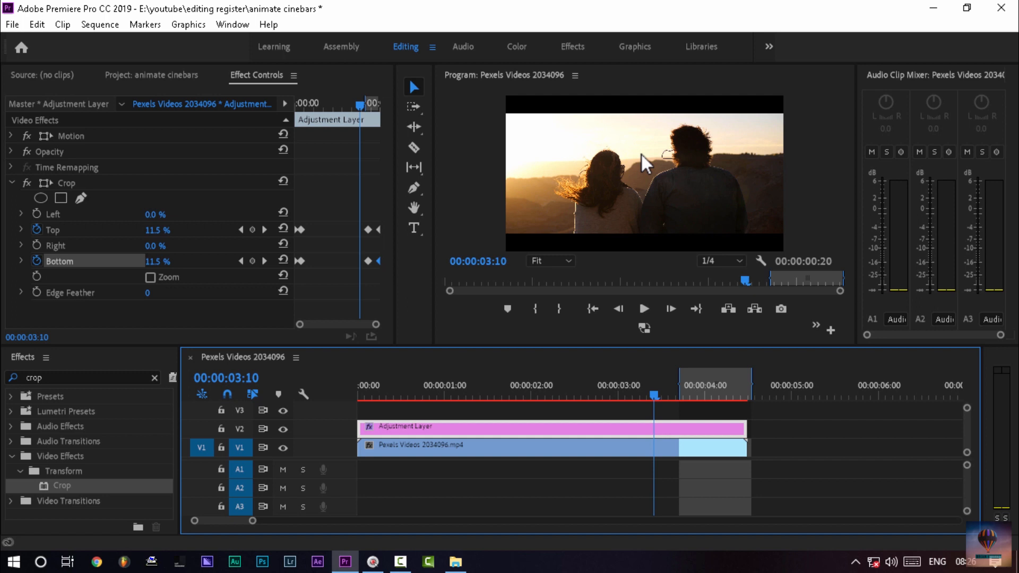
pyautogui.moveTo(64, 223)
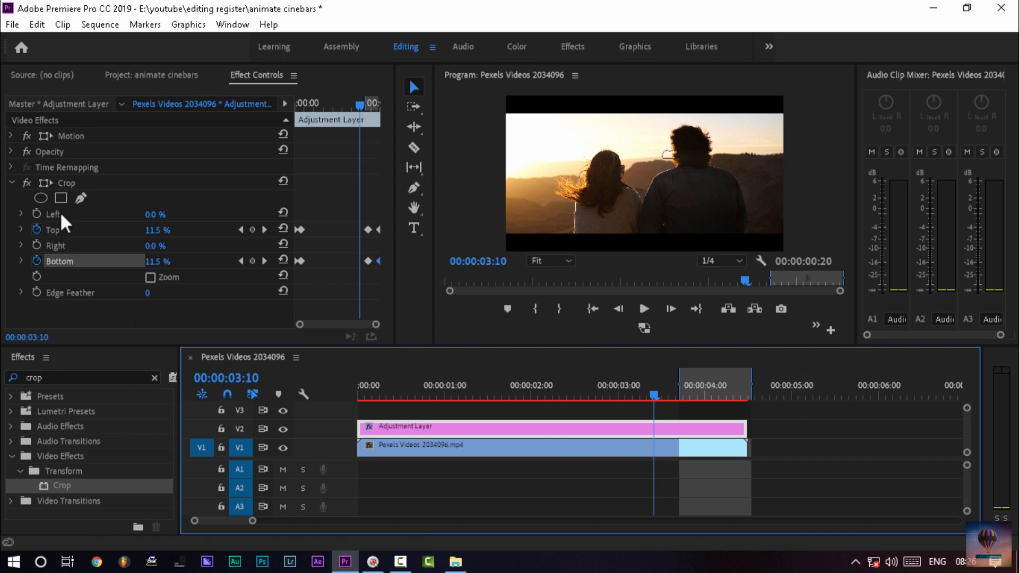
# - Set the Crop Edge Feather to 250 to soften the bar edges
pyautogui.click(654, 394)
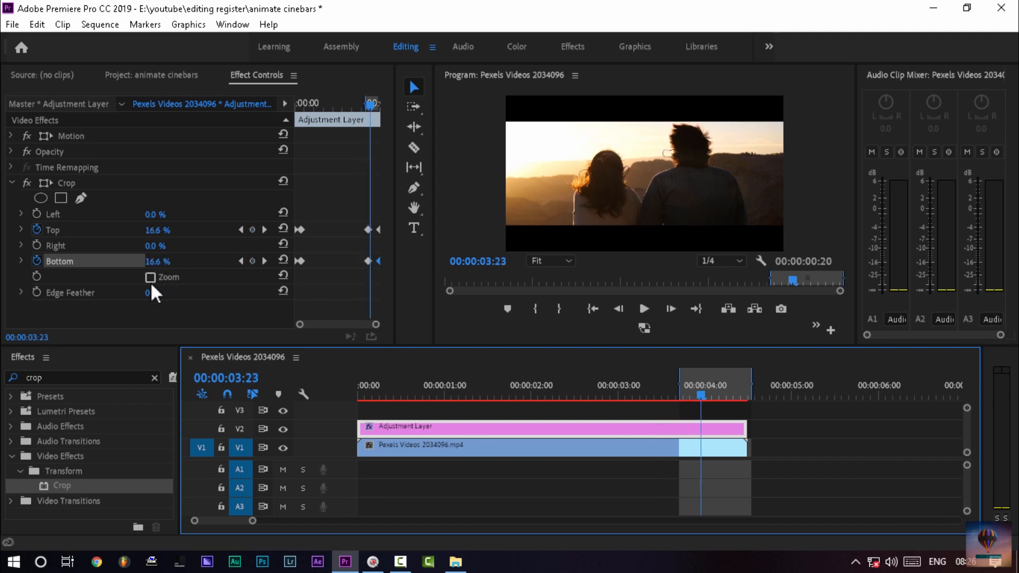
pyautogui.write('250')
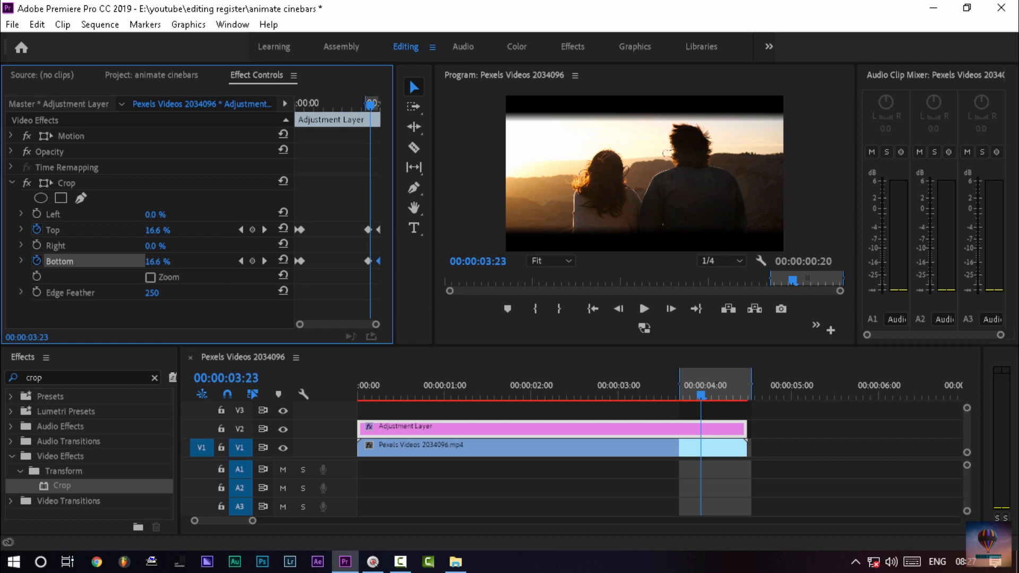